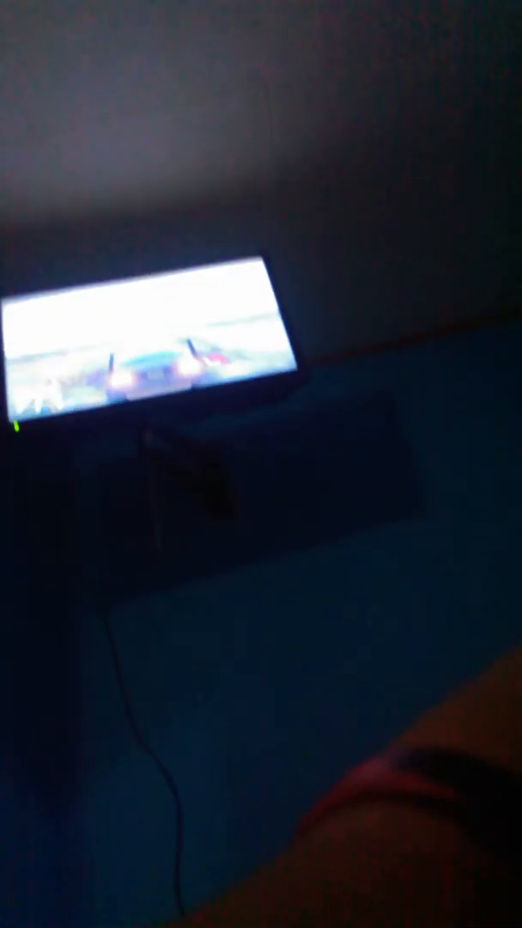
mouse_move(261, 464)
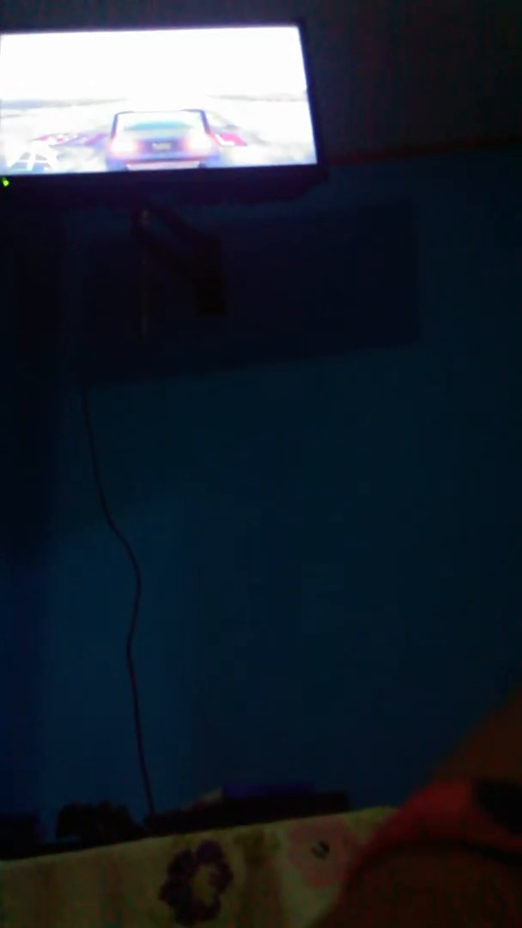